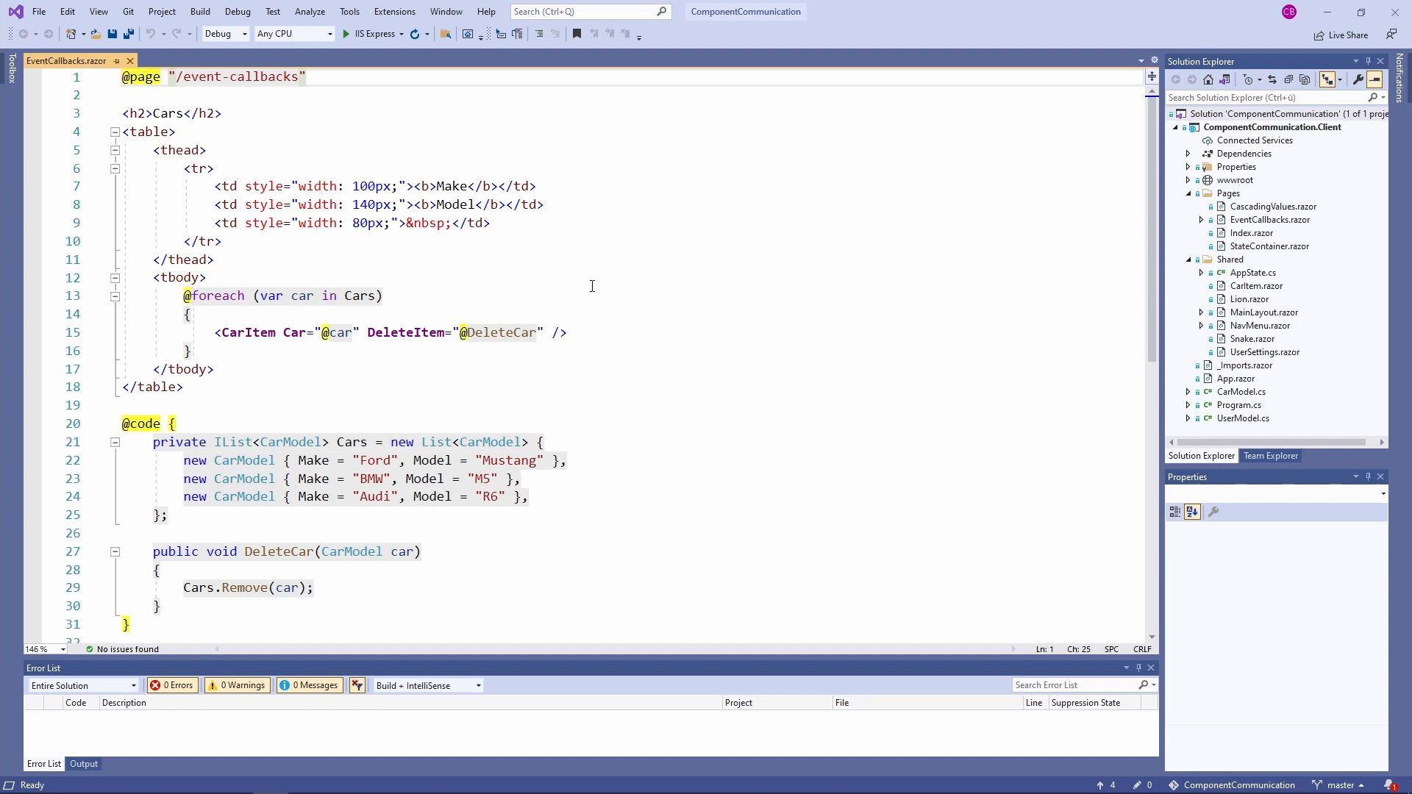
Review EventCallbacks.razor, then open Shared/CarItem.razor showing the DeleteItem callback.
left_click(308, 77)
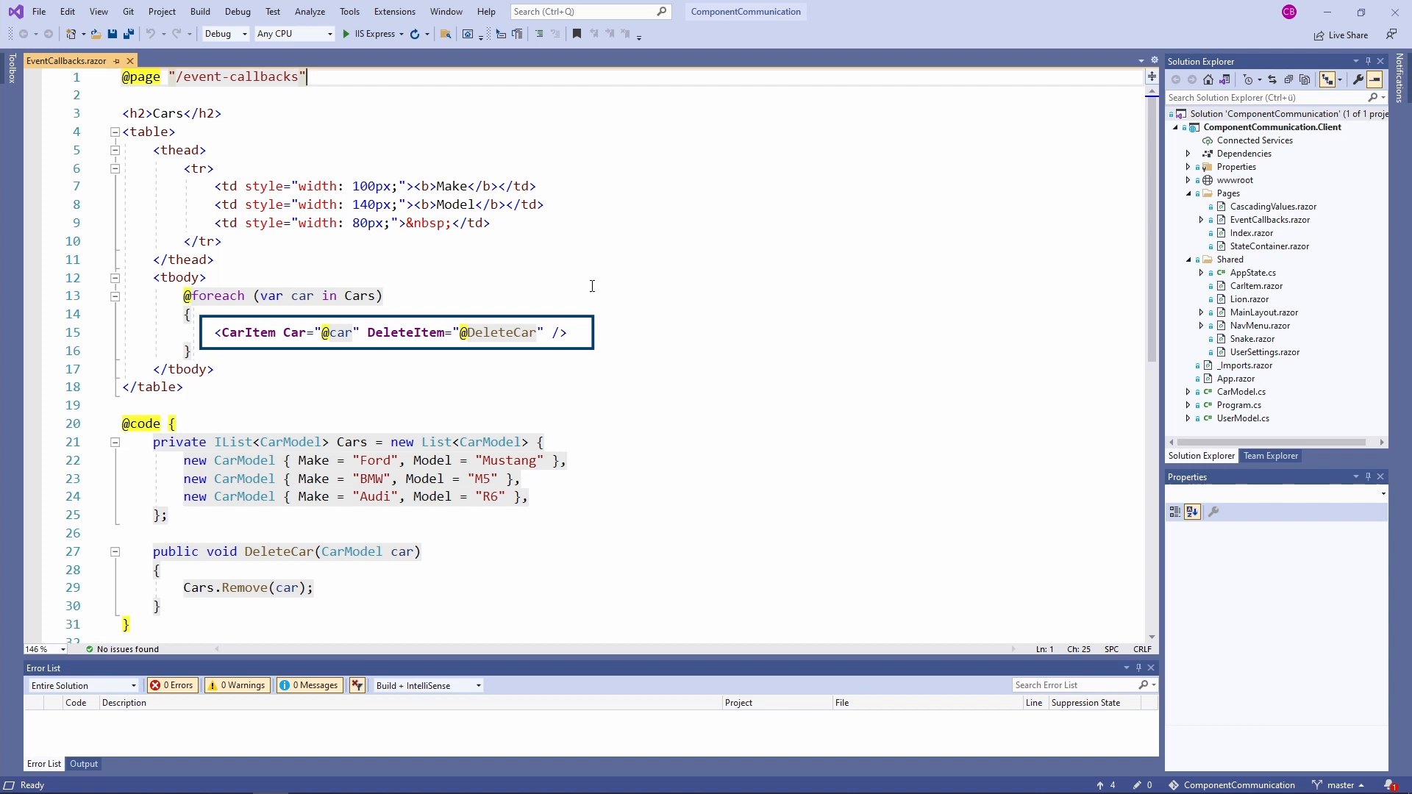
left_click(591, 286)
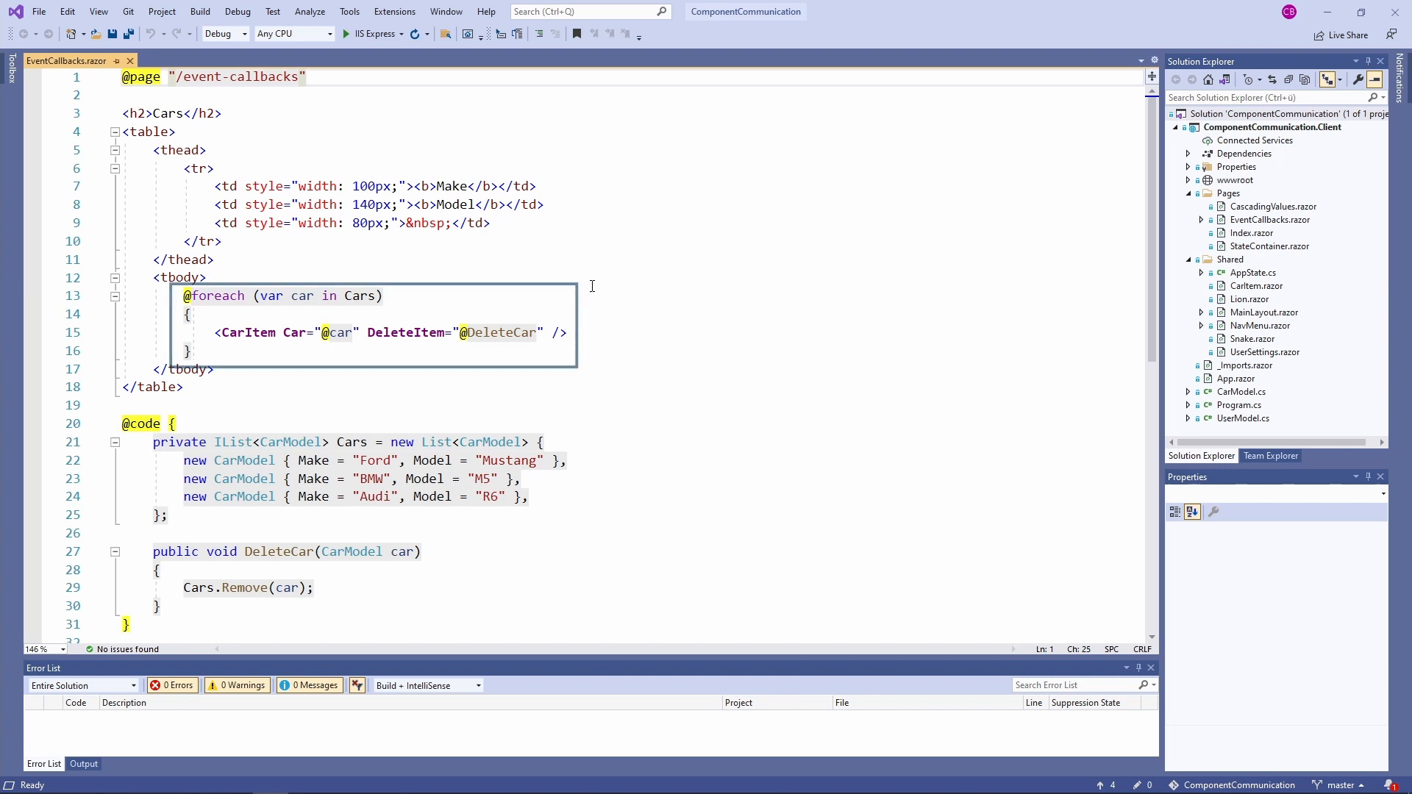
left_click(306, 76)
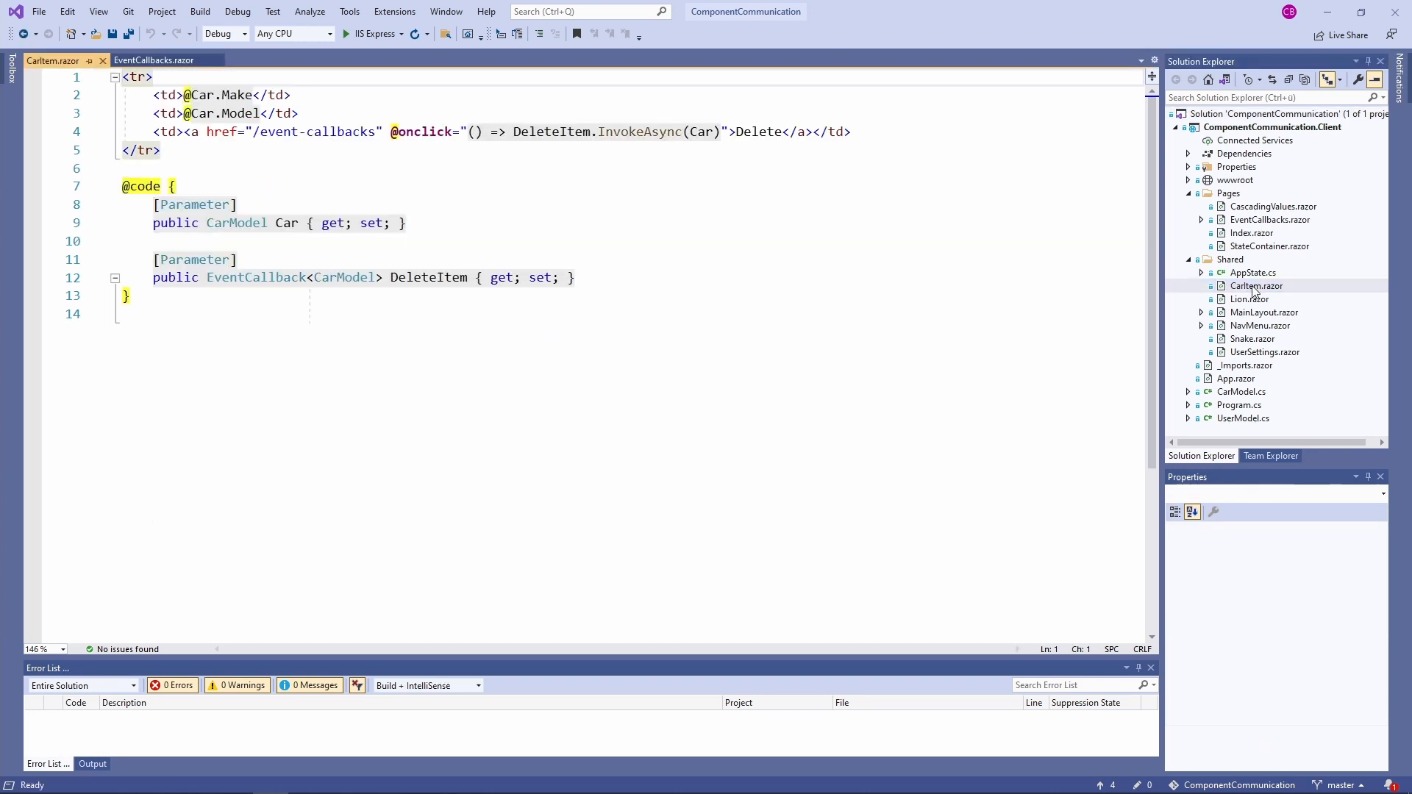
left_click(815, 278)
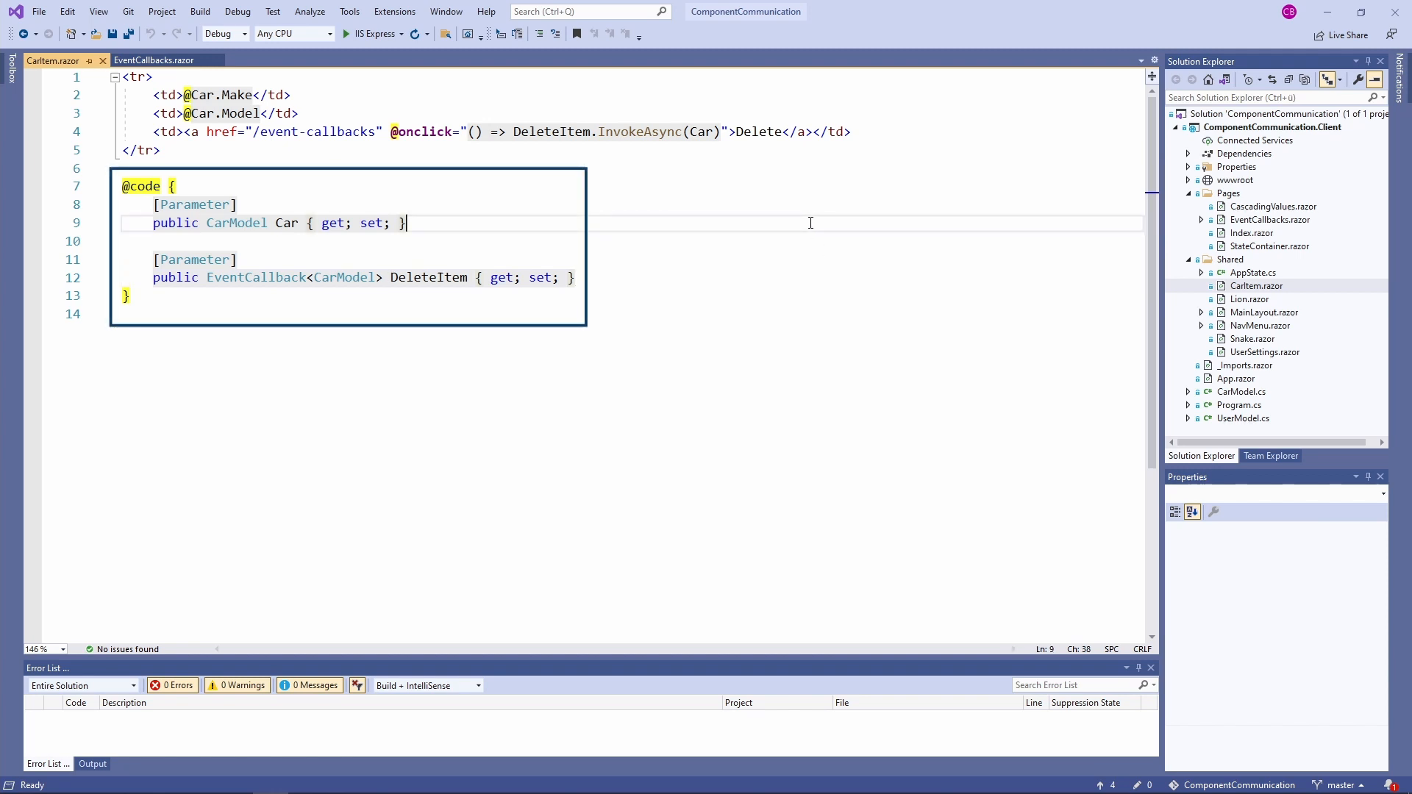
mouse_move(599, 274)
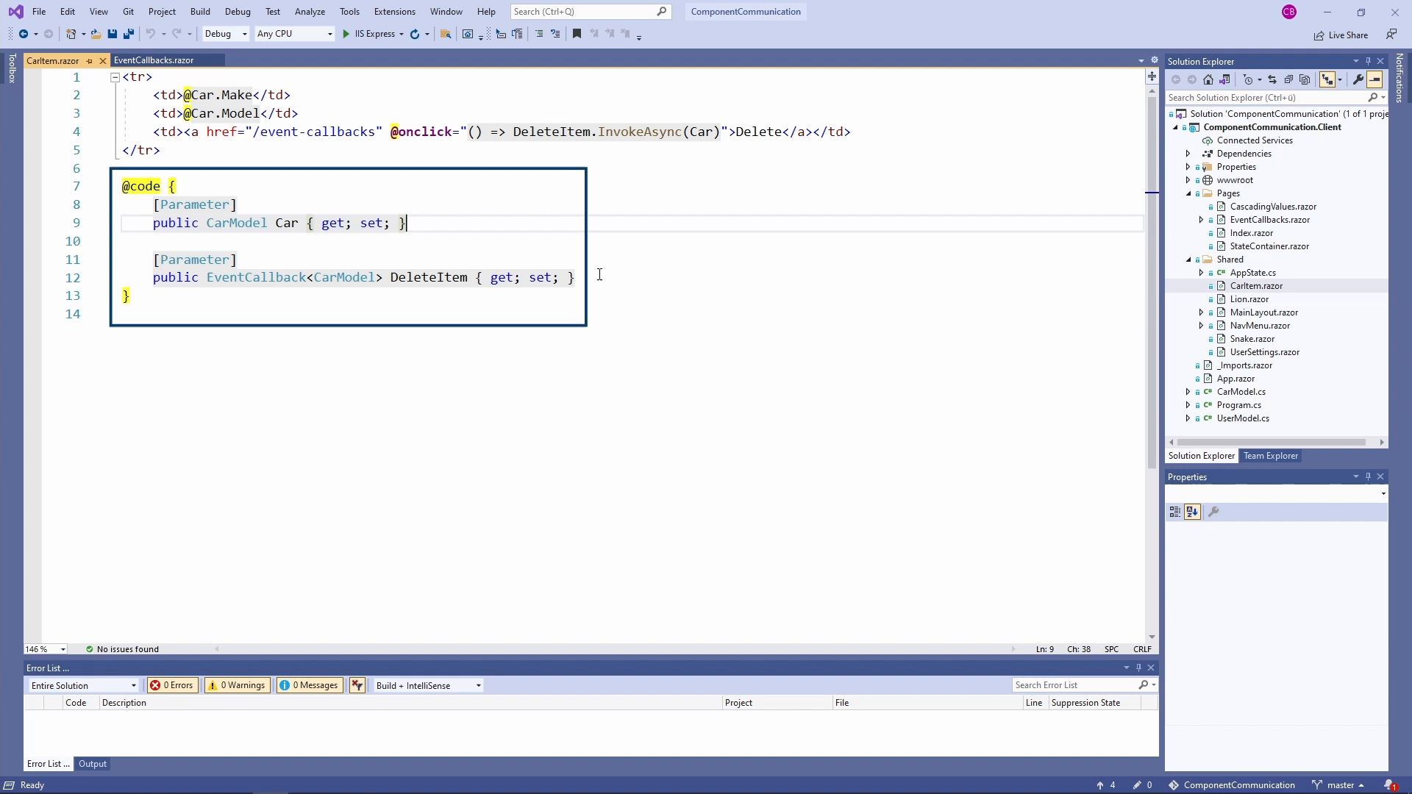
left_click(576, 278)
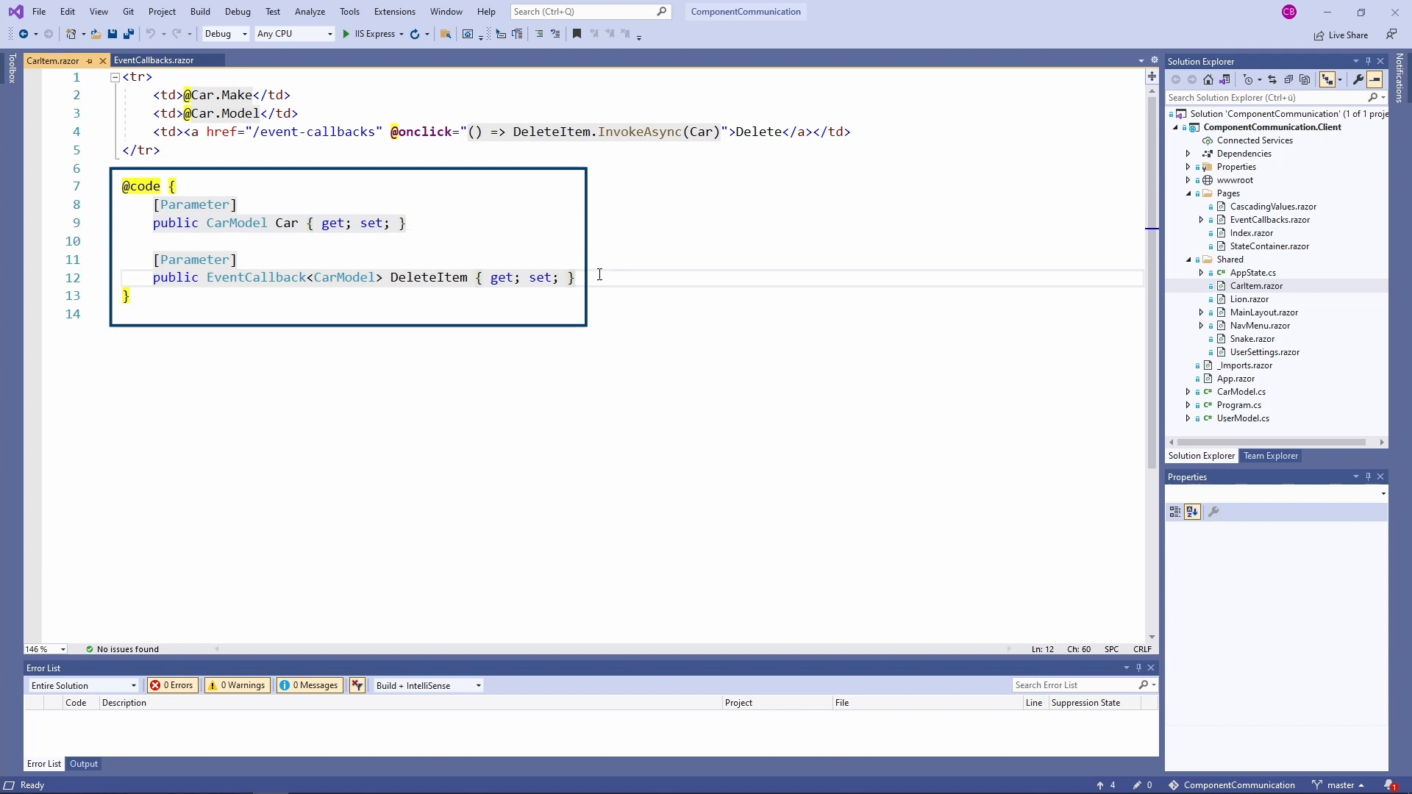
left_click(613, 264)
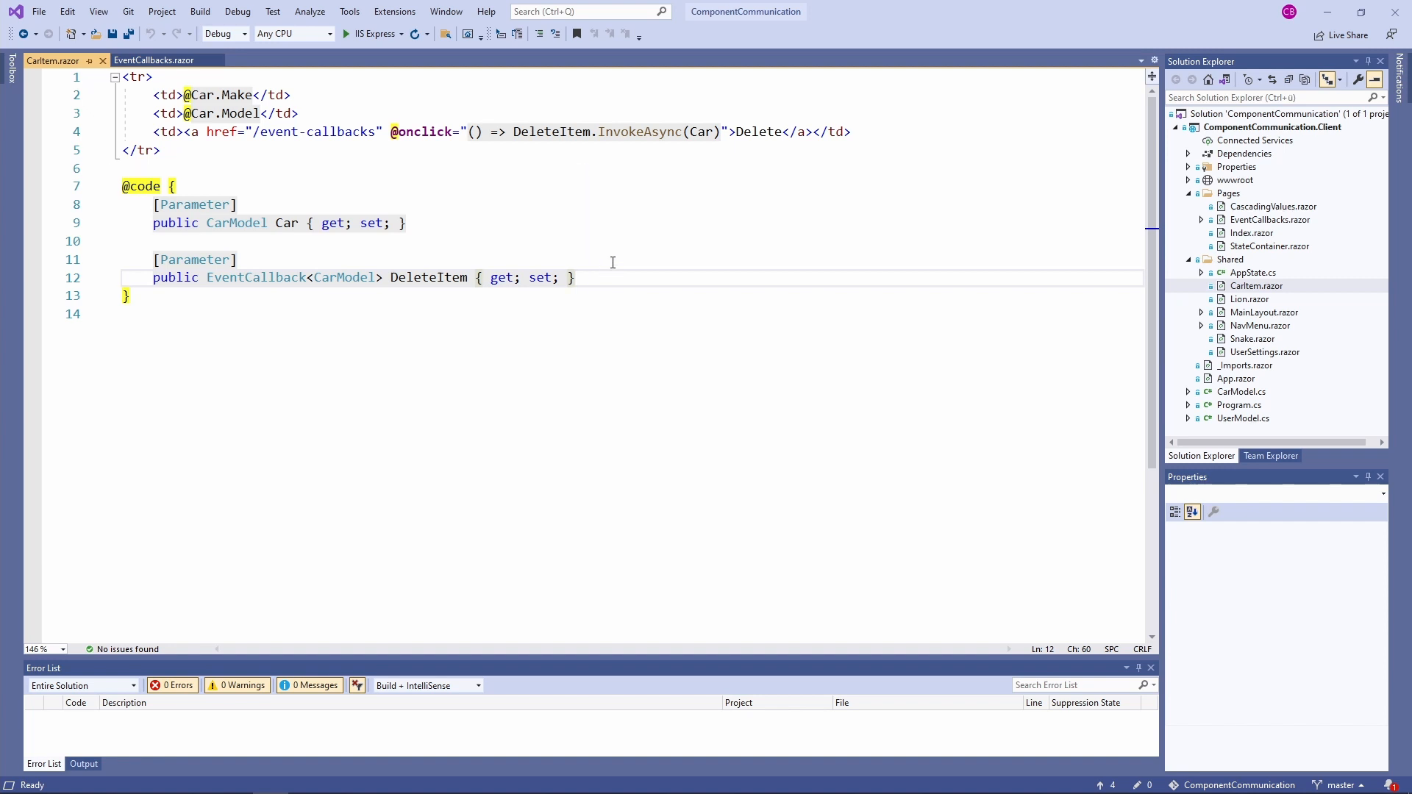
left_click(875, 132)
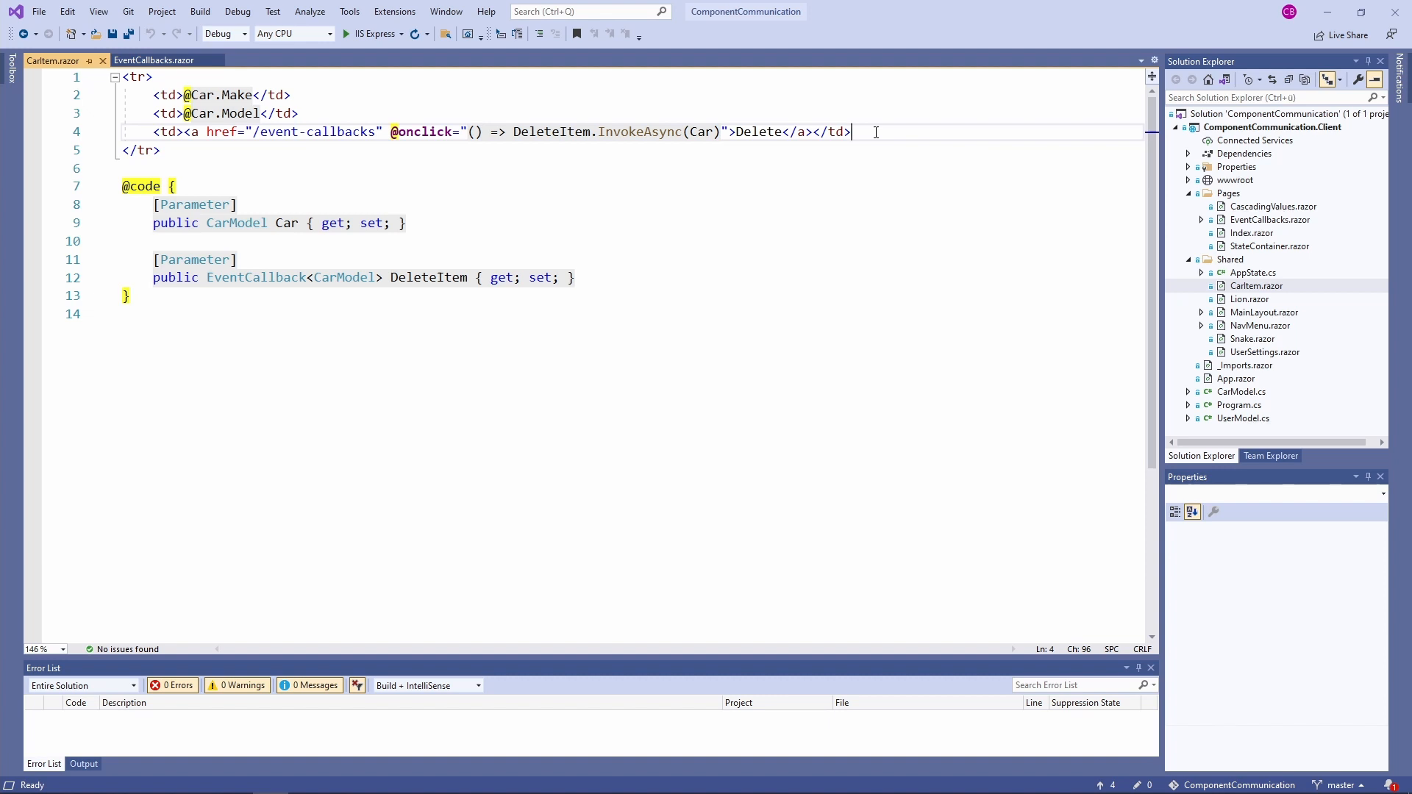
mouse_move(851, 132)
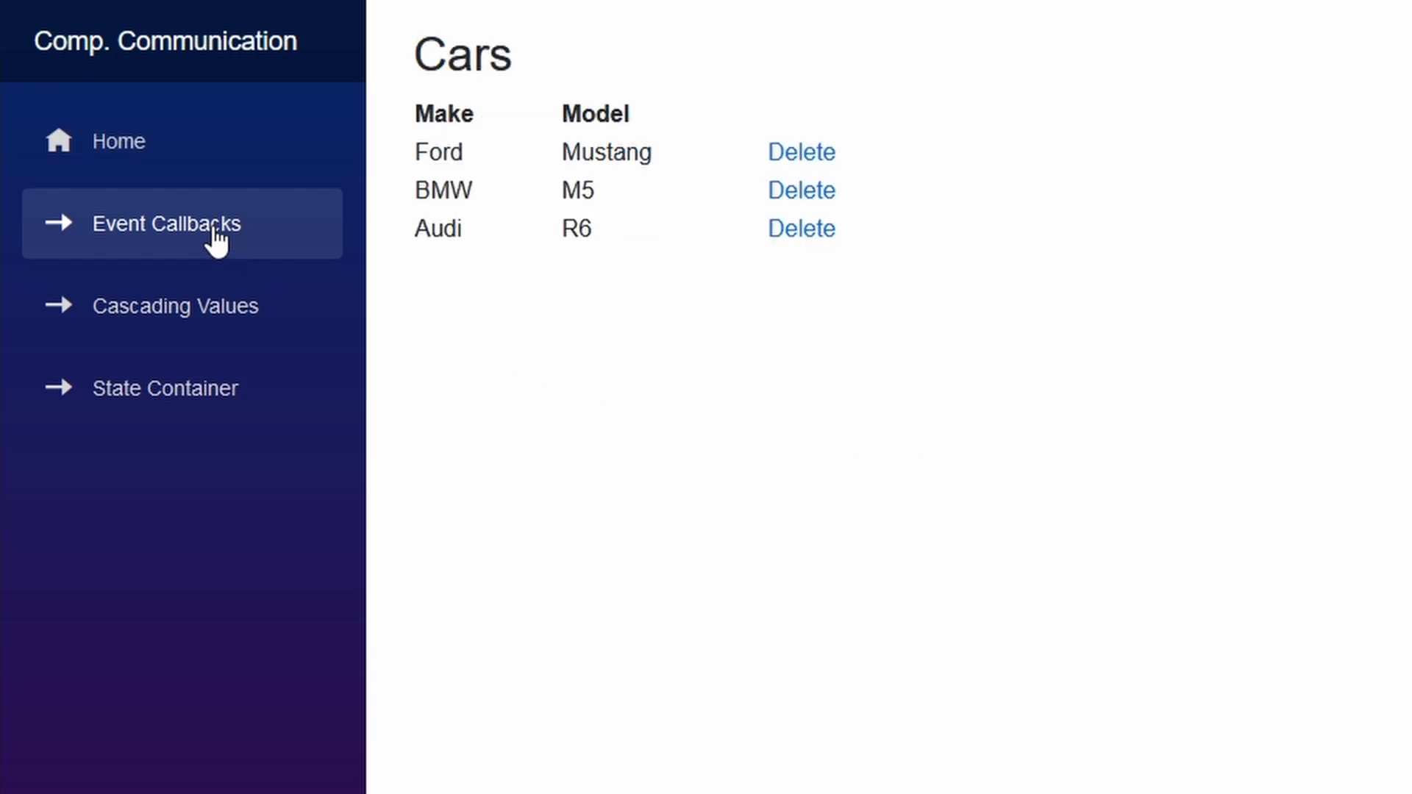
Delete the BMW M5 row on the Event Callbacks page.
left_click(800, 189)
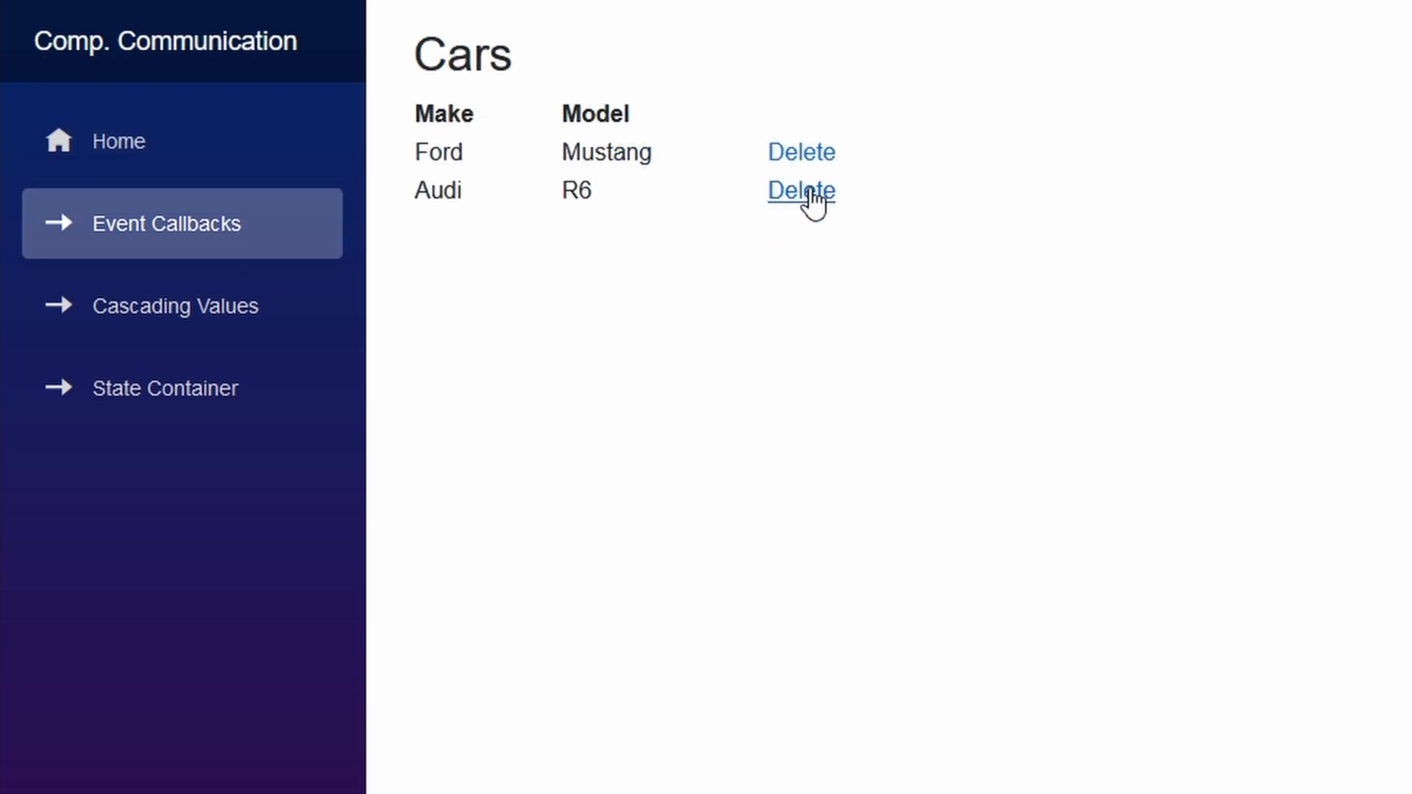
mouse_move(822, 198)
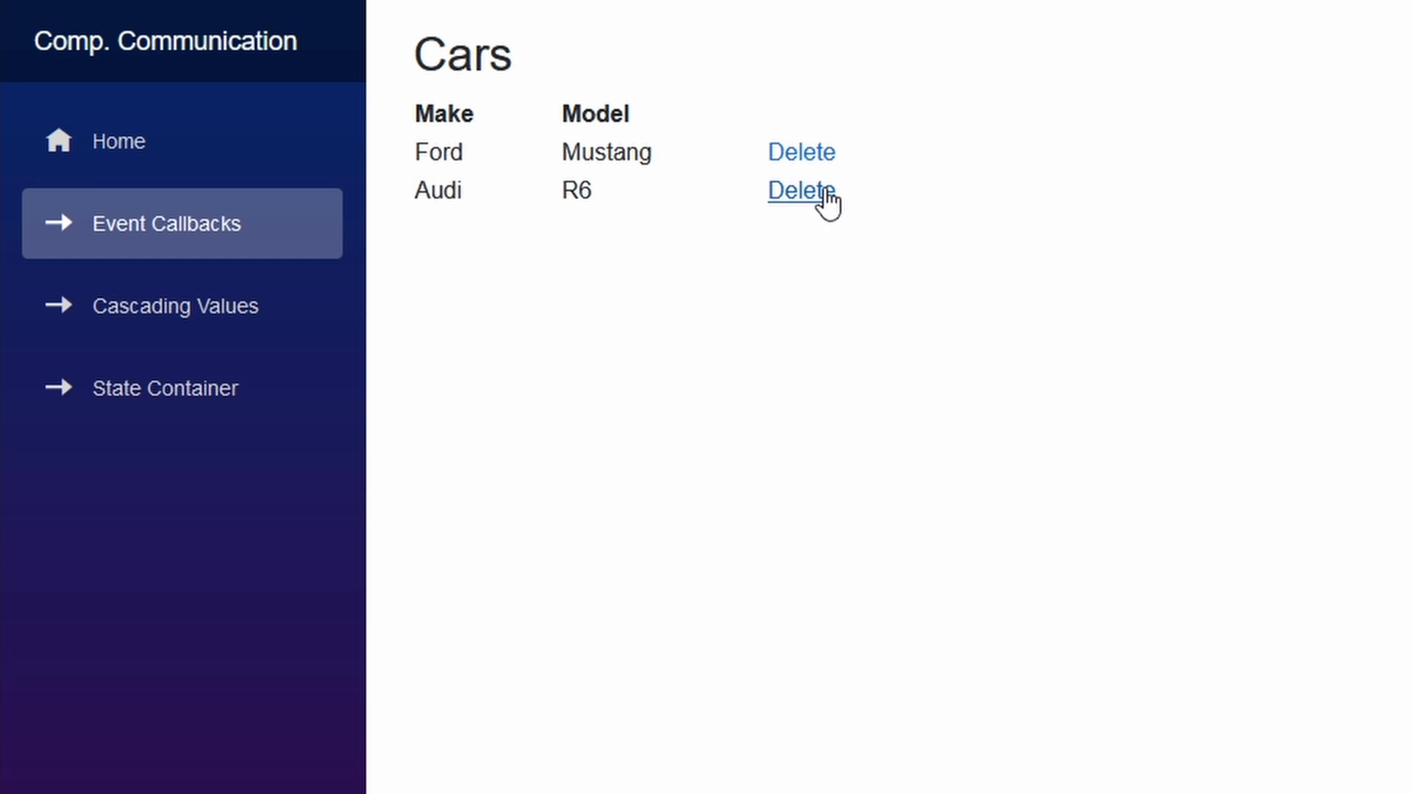
left_click(801, 190)
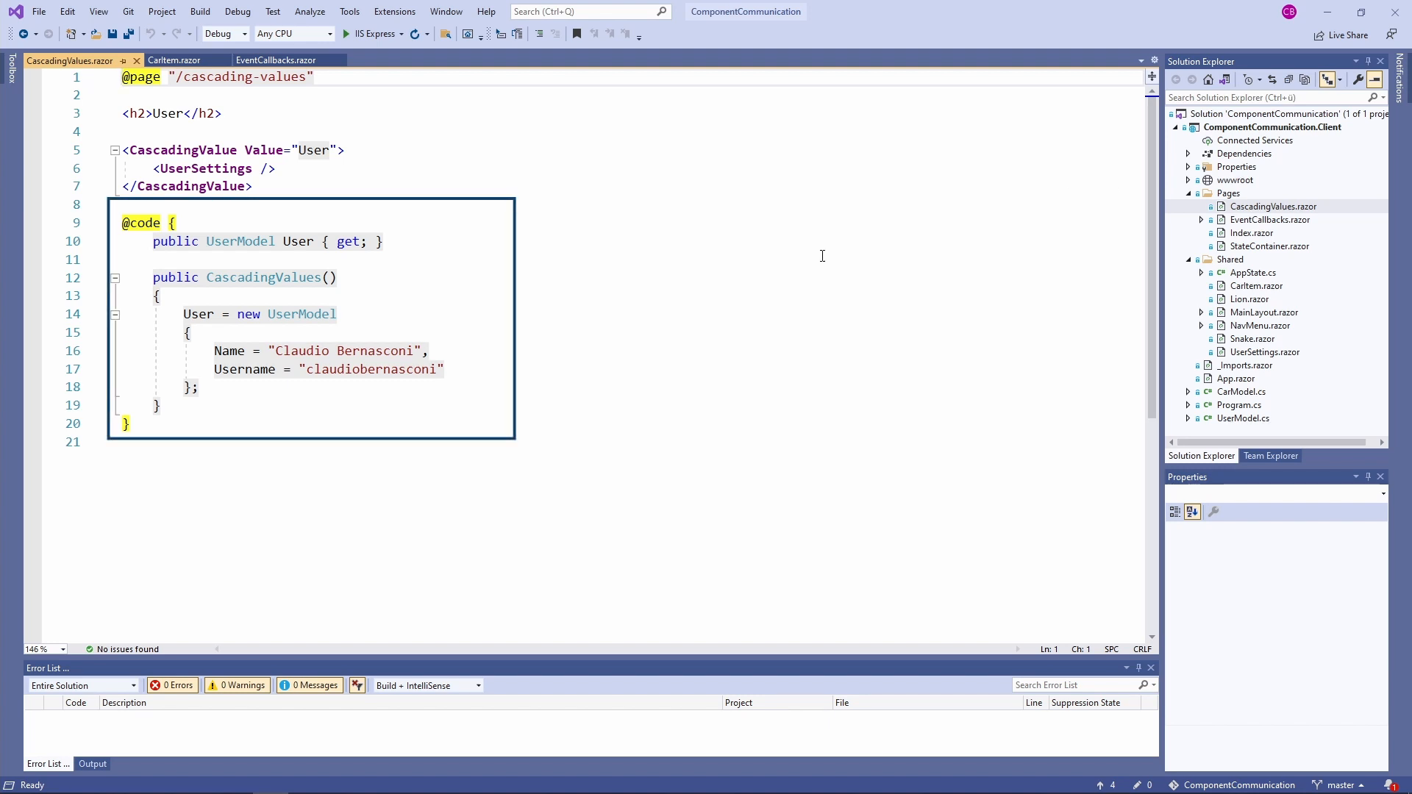
left_click(42, 763)
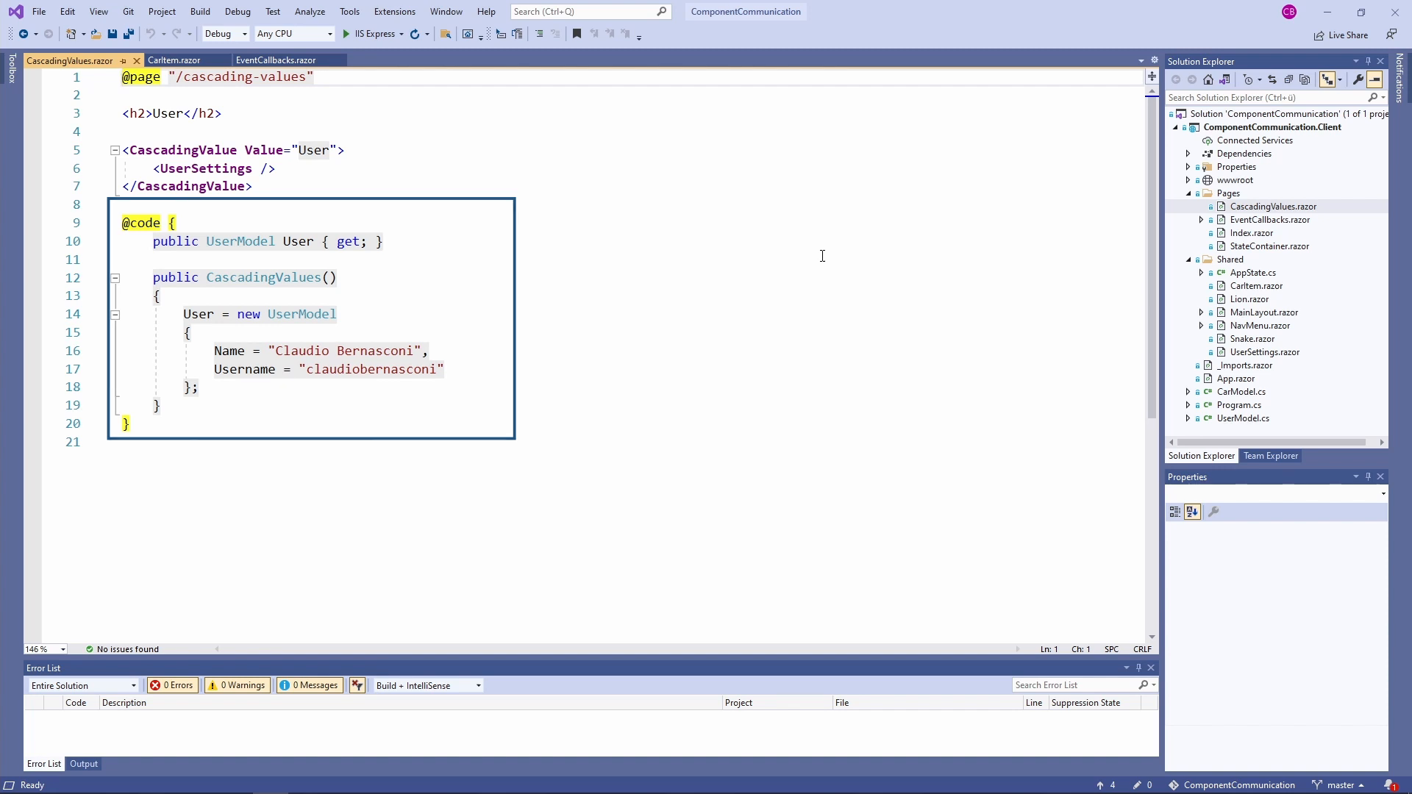
left_click(490, 192)
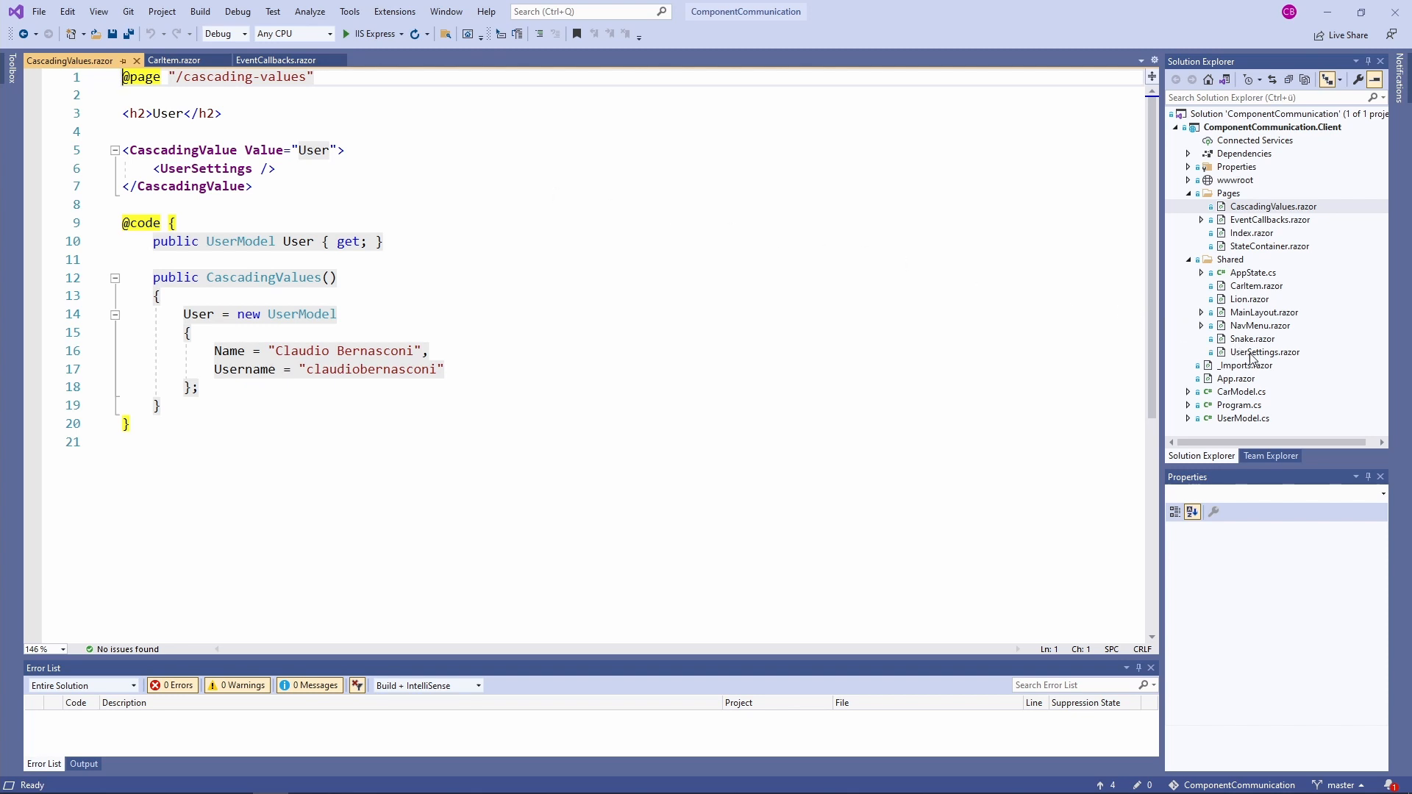
double_click(1264, 352)
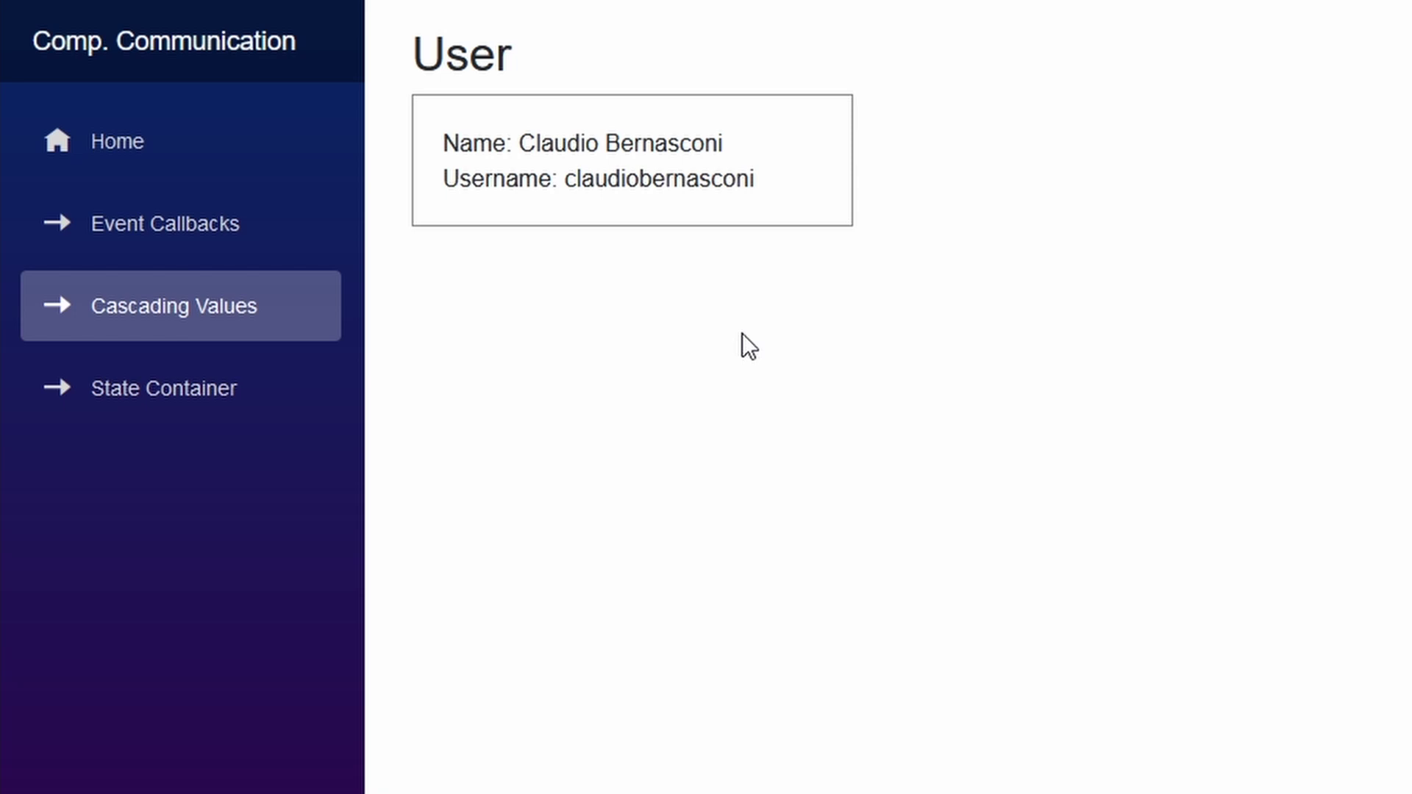
mouse_move(772, 346)
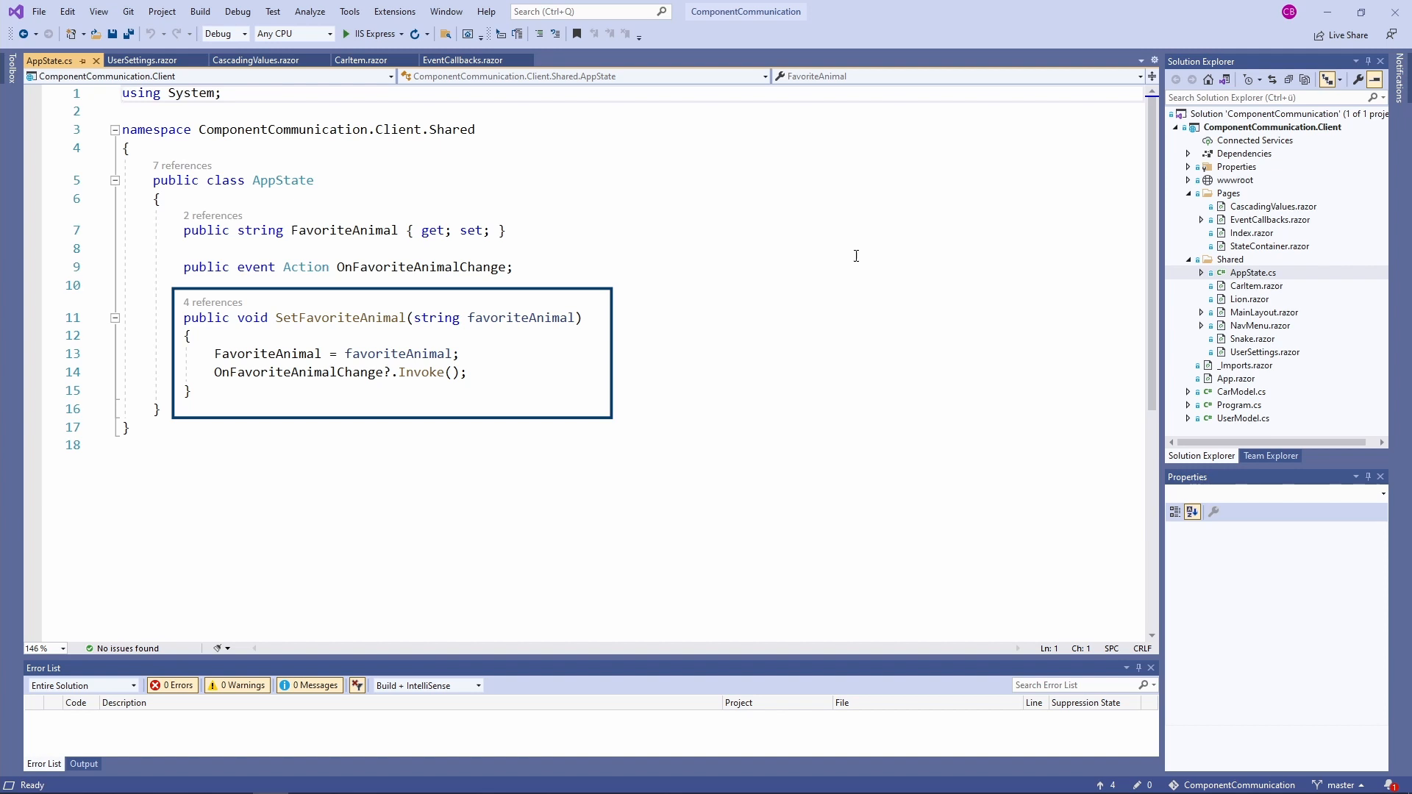
View AddSingleton<AppState> in Program.cs, then open Pages/StateContainer.razor.
left_click(1240, 405)
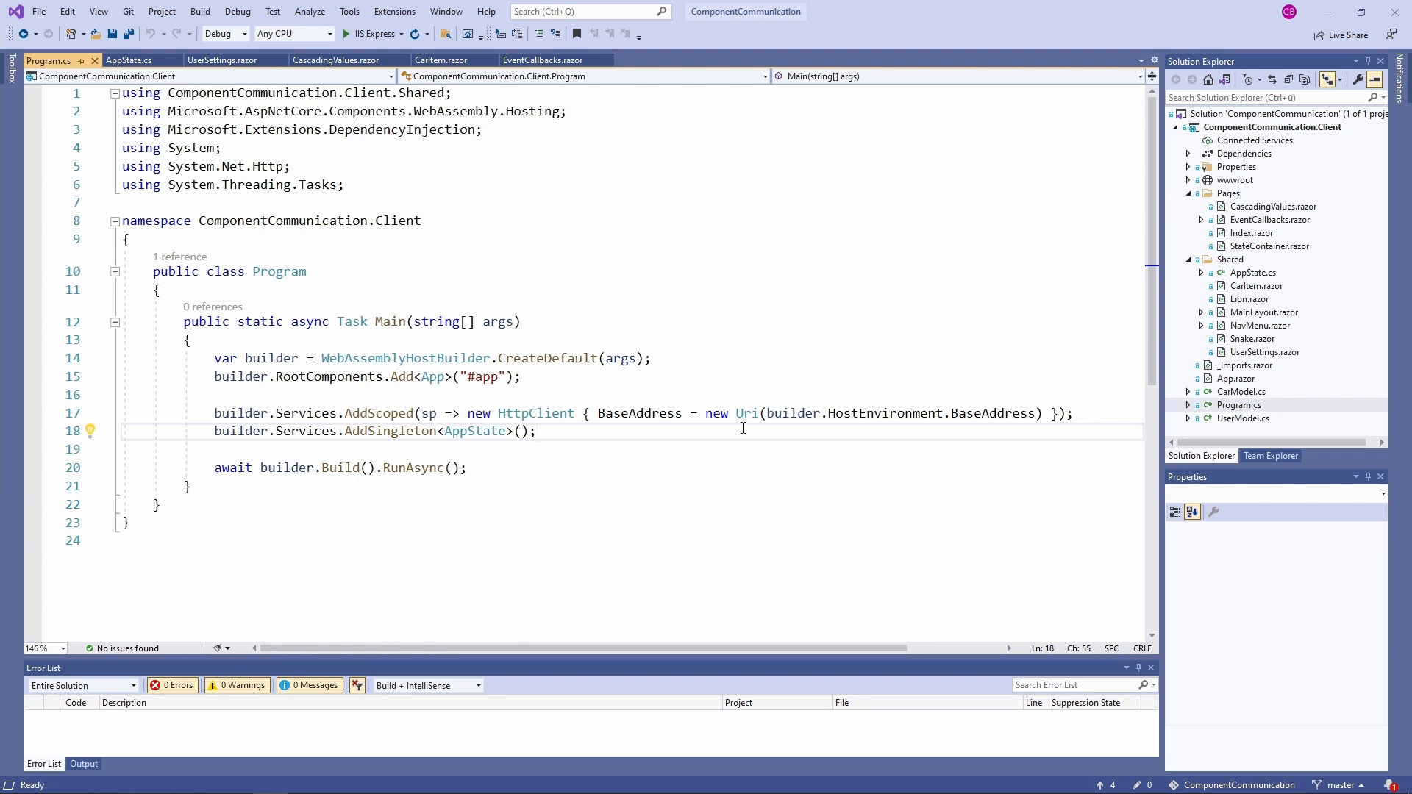
left_click(533, 430)
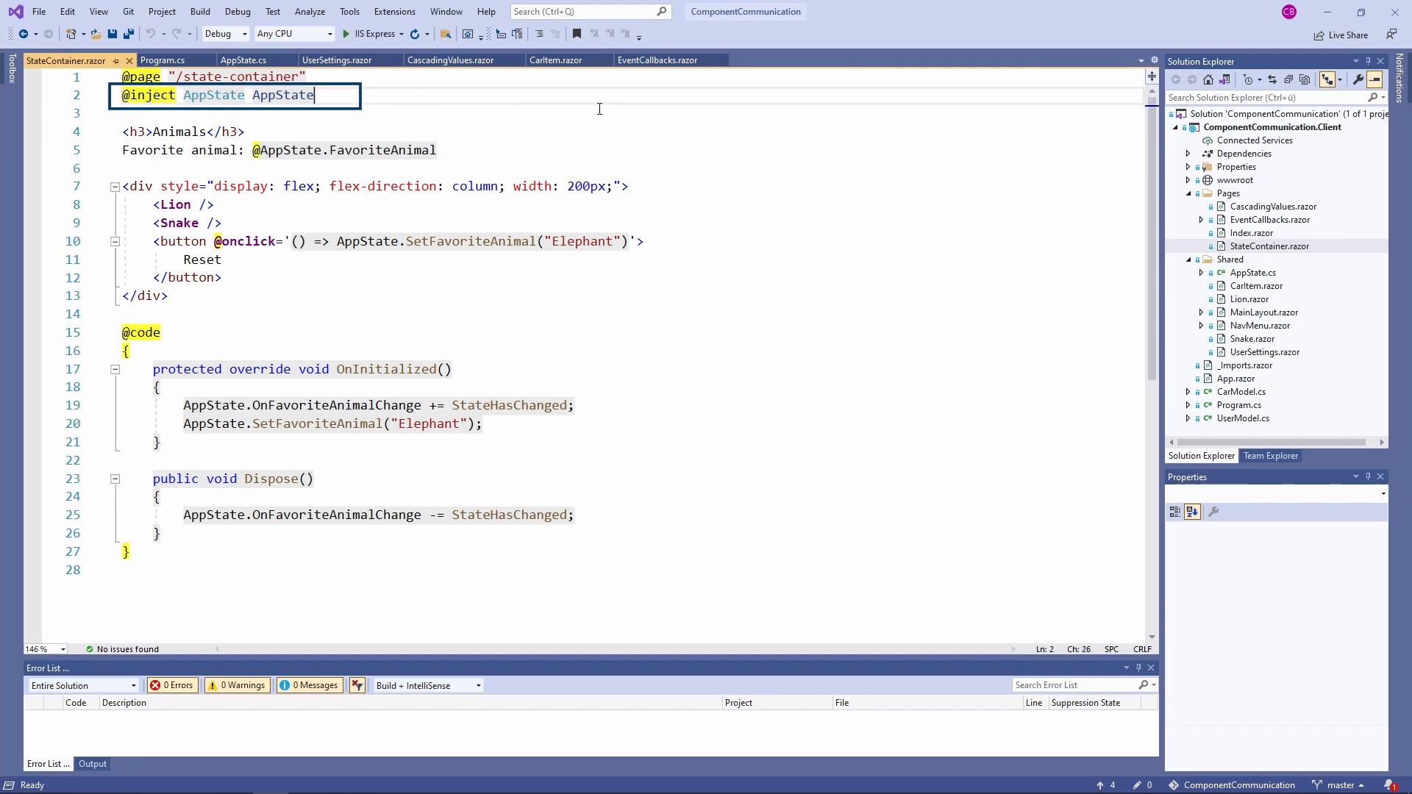
left_click(270, 149)
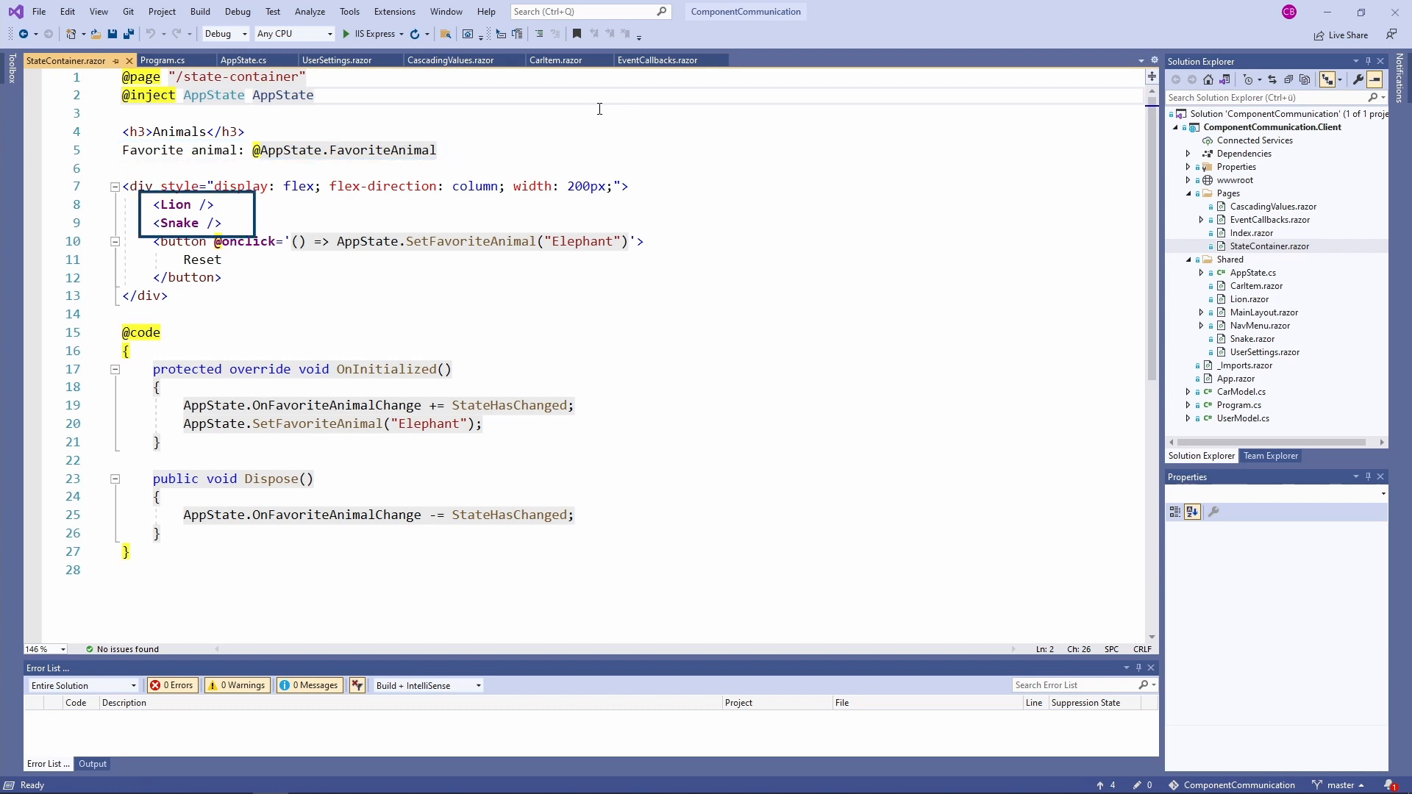
mouse_move(585, 144)
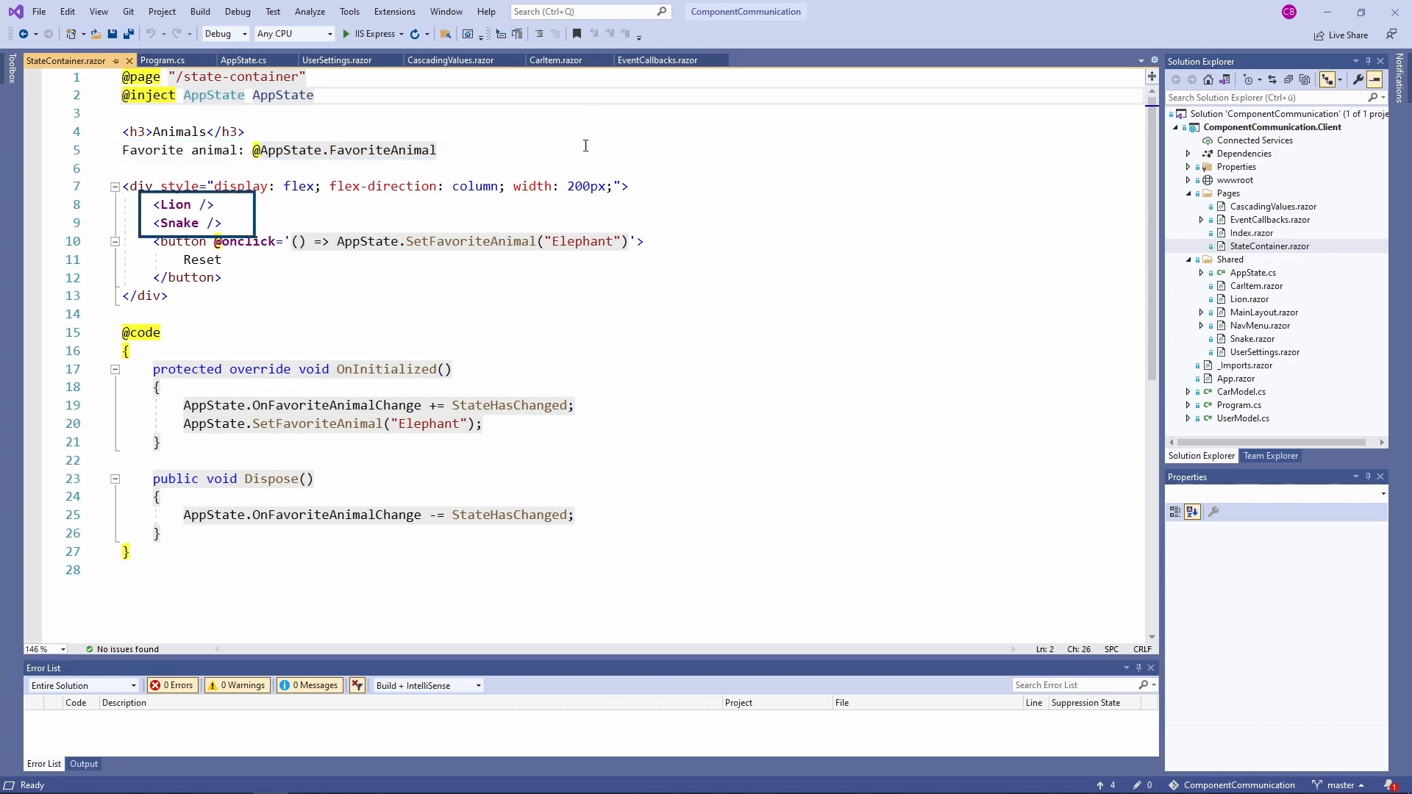
mouse_move(564, 220)
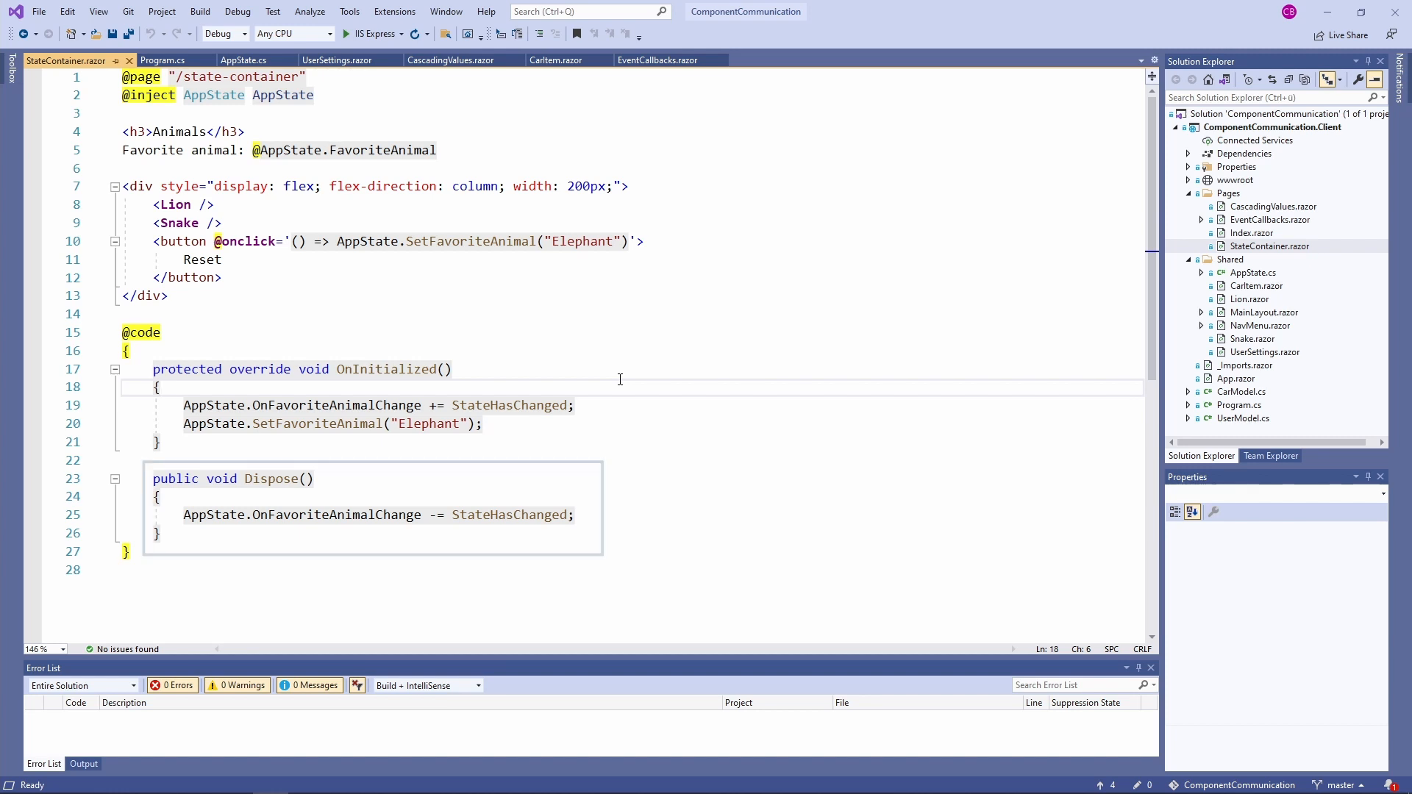
left_click(1251, 299)
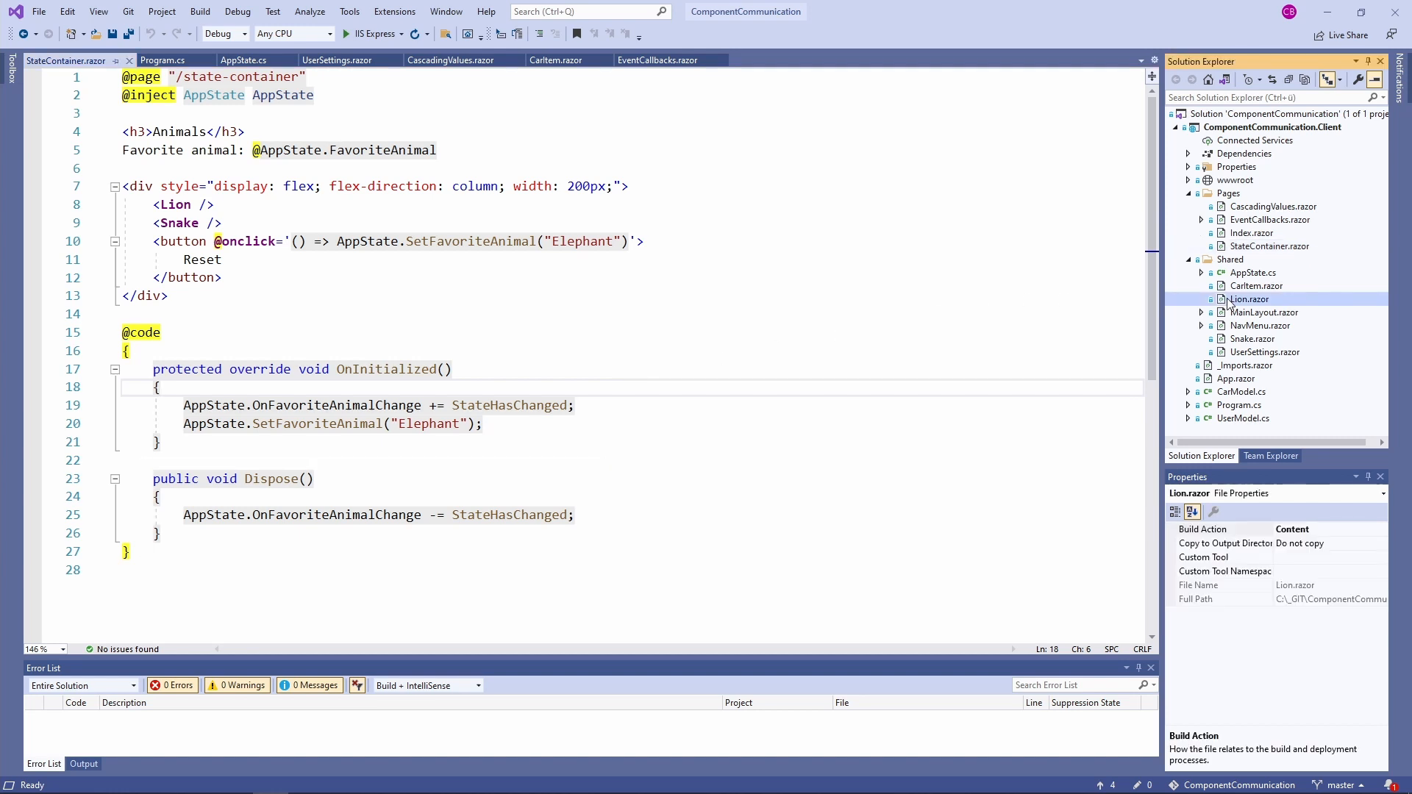
double_click(1251, 299)
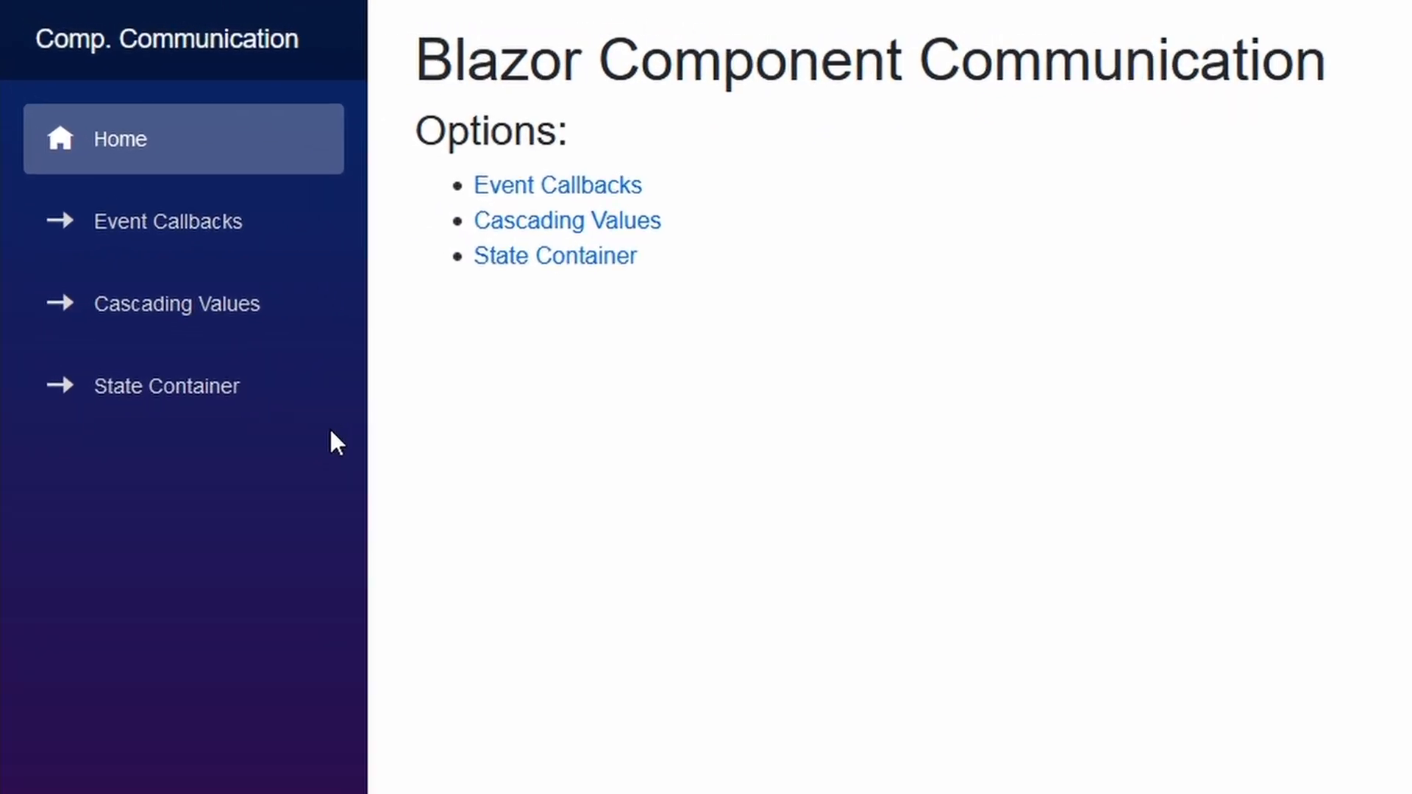
Go to State Container and pick Lion, Snake, then Lion as favorite animal.
left_click(166, 386)
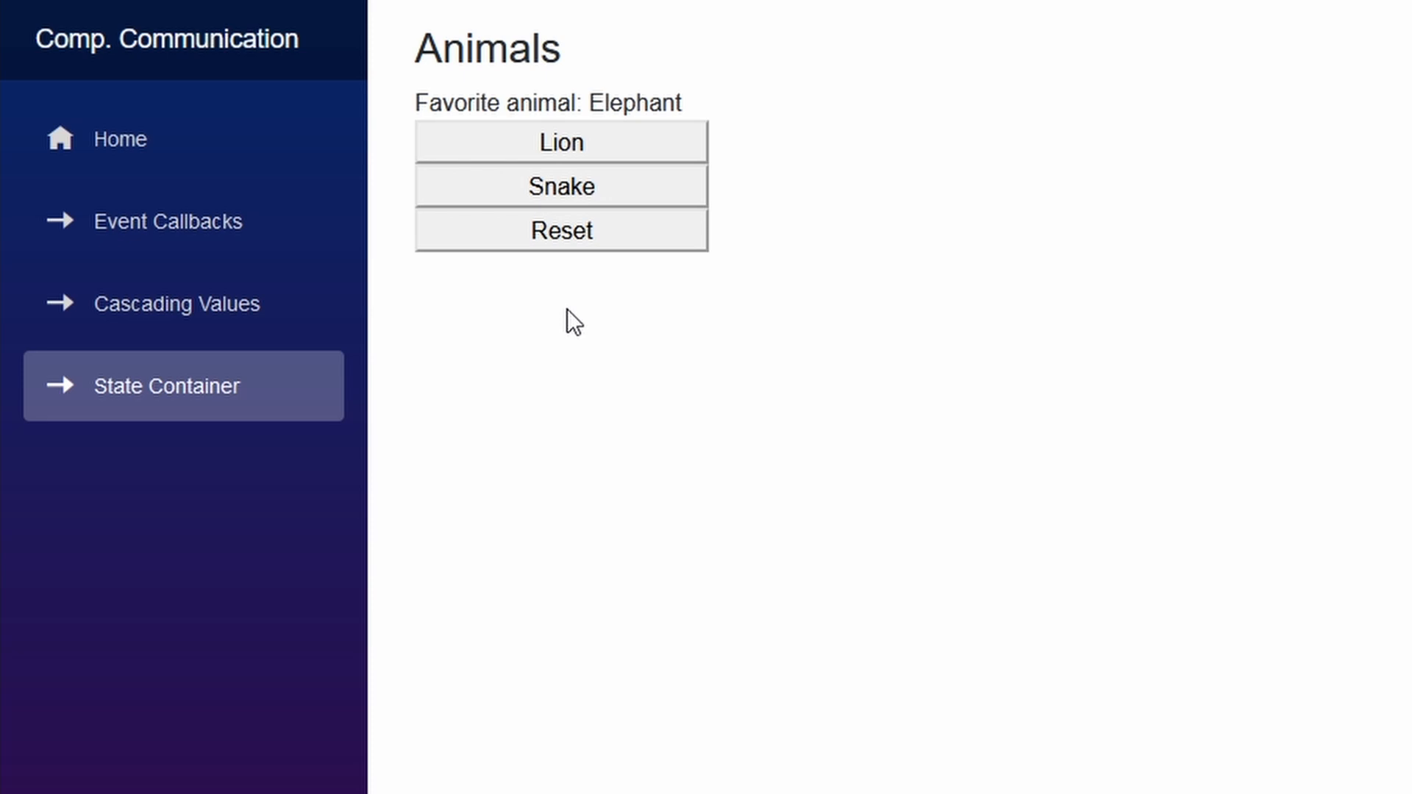
mouse_move(574, 304)
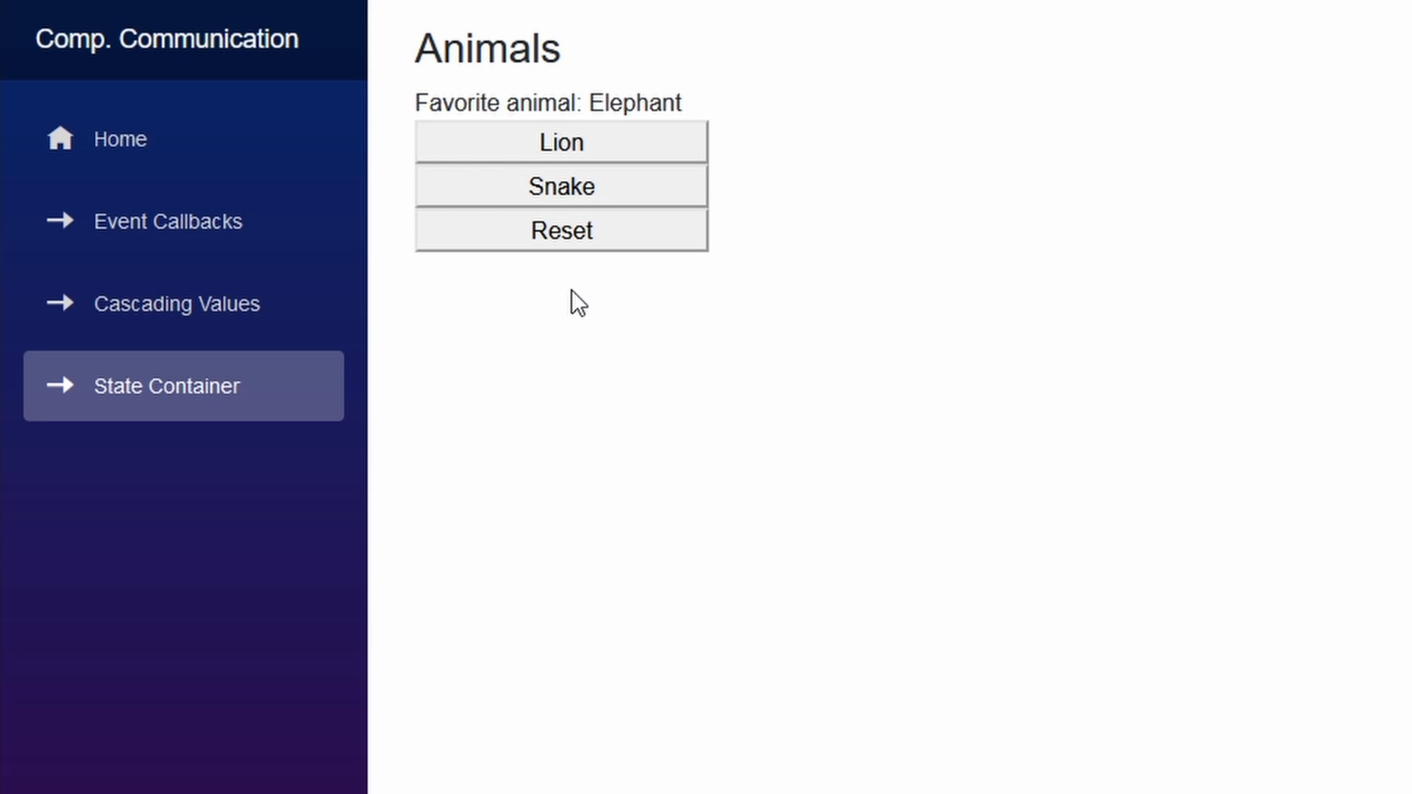
left_click(559, 141)
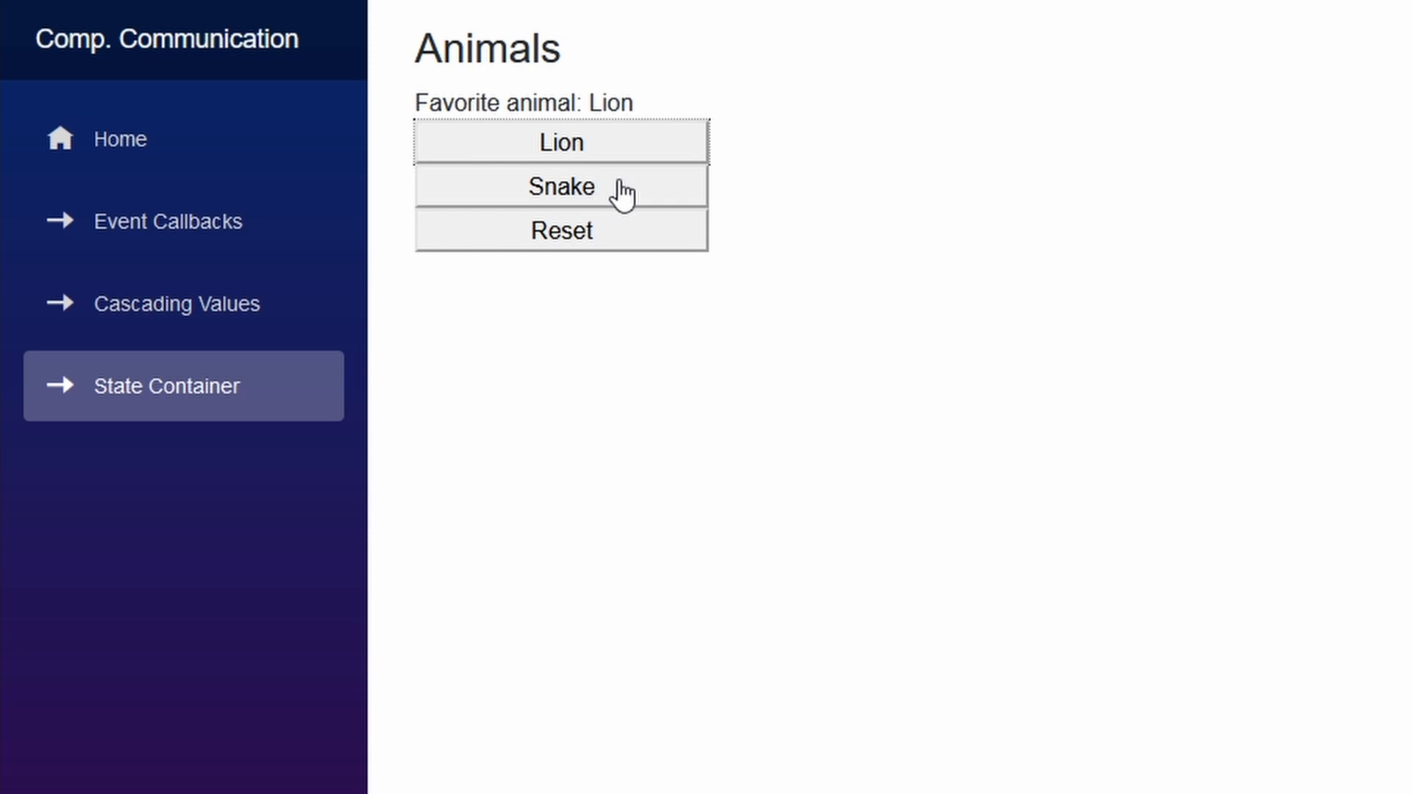
left_click(560, 187)
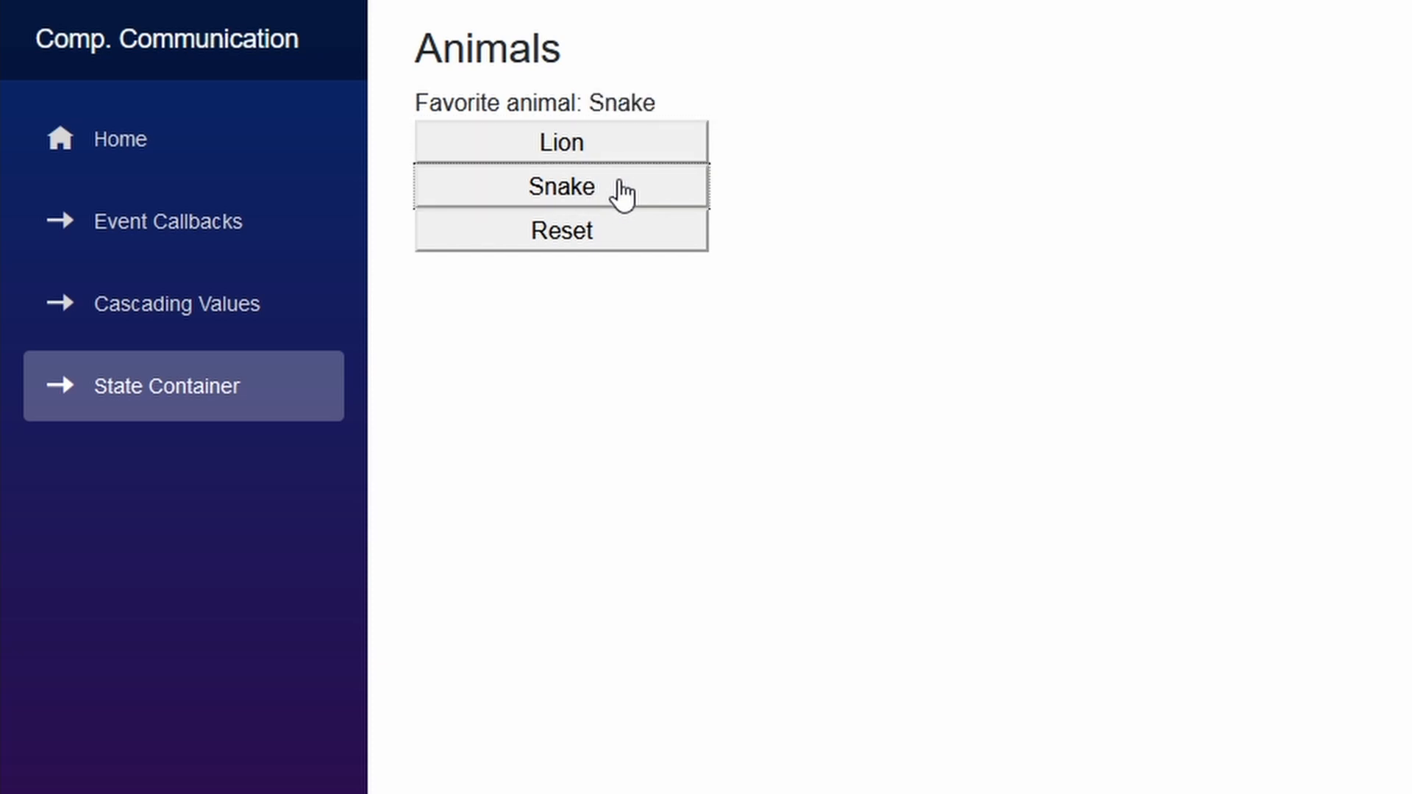
left_click(560, 142)
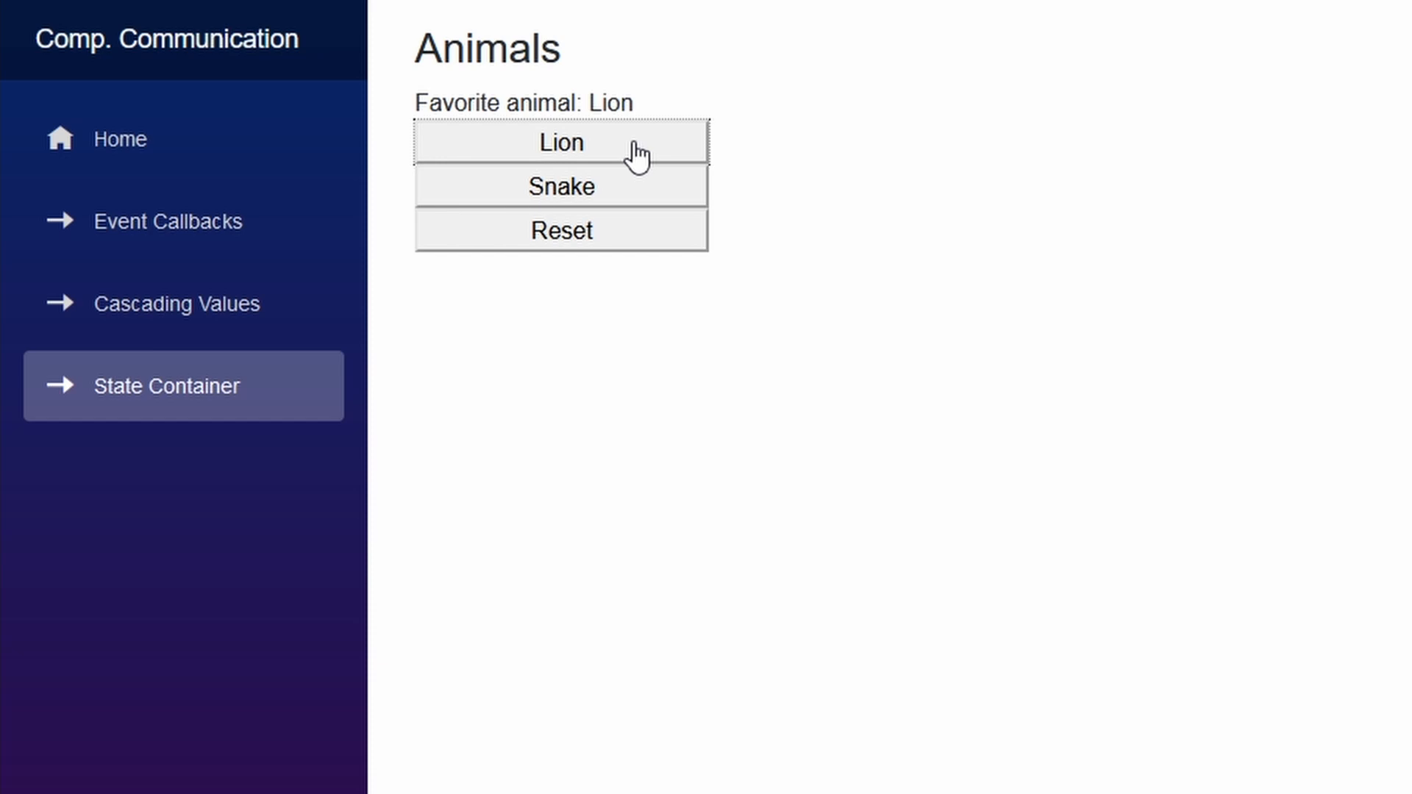